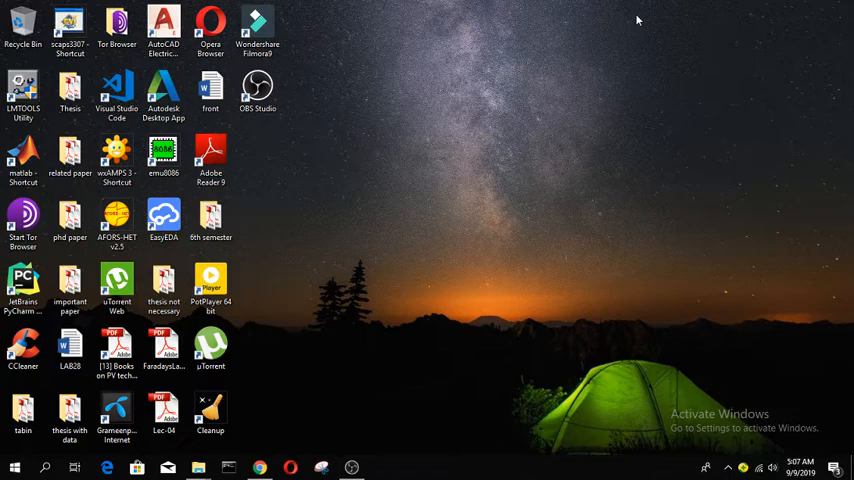
# Step: Launch Chrome from the taskbar to a new tab page
pyautogui.click(259, 467)
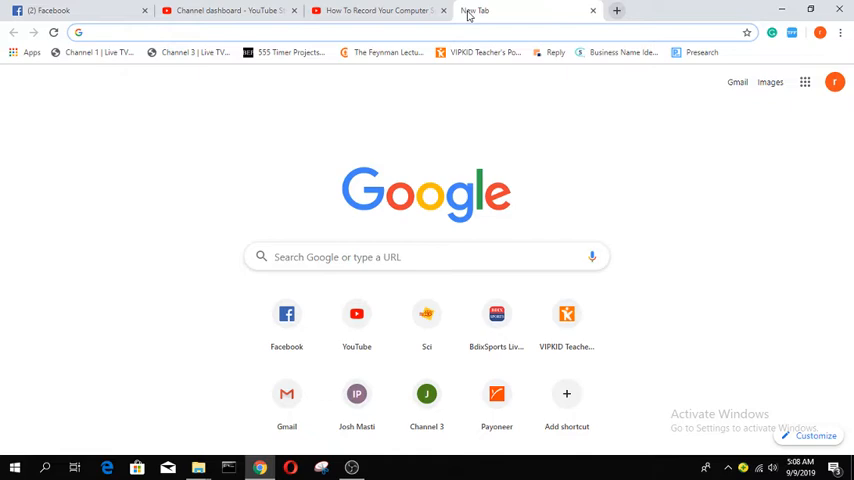
# Step: Find IEEE Xplore via Google and search it for 'solar cell' papers
pyautogui.write('ieee xplore')
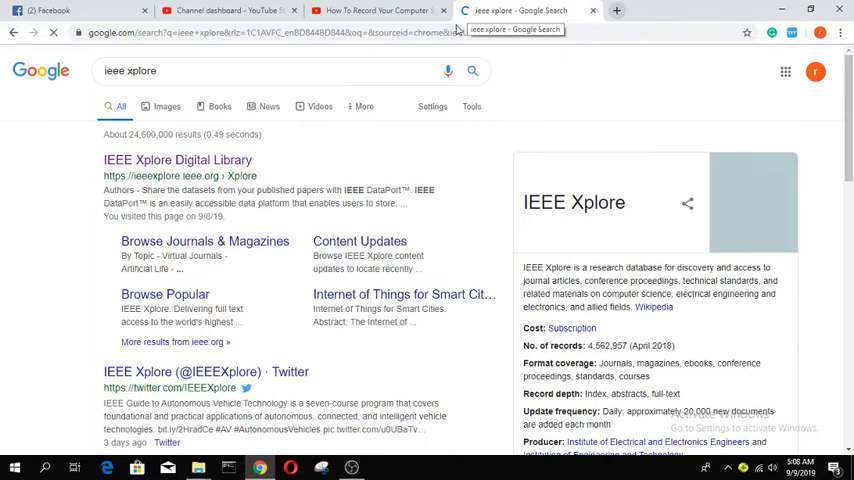
pyautogui.click(177, 160)
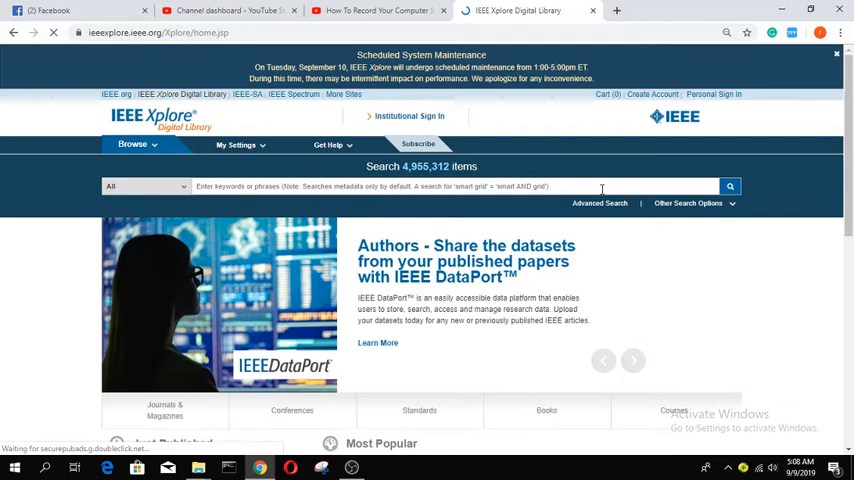
pyautogui.write('solar cee')
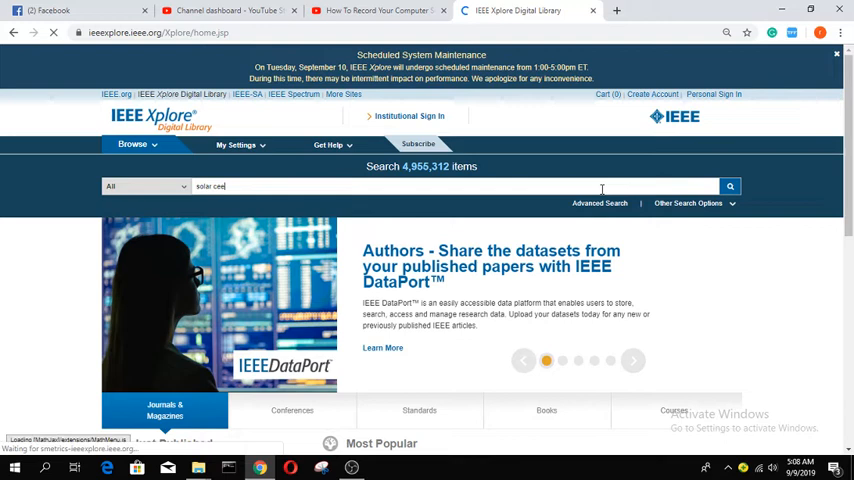
pyautogui.click(730, 186)
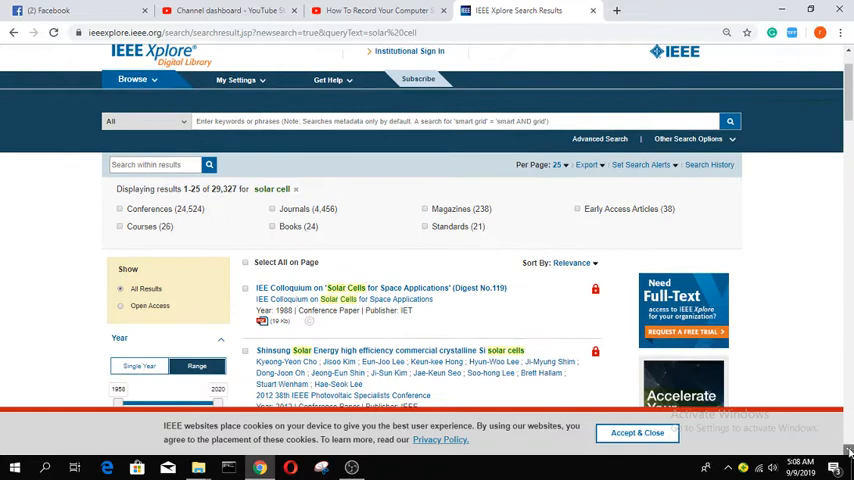
# Step: Open the Shinsung Solar Energy crystalline Si paper, copy its DOI, then open a new tab
pyautogui.click(385, 349)
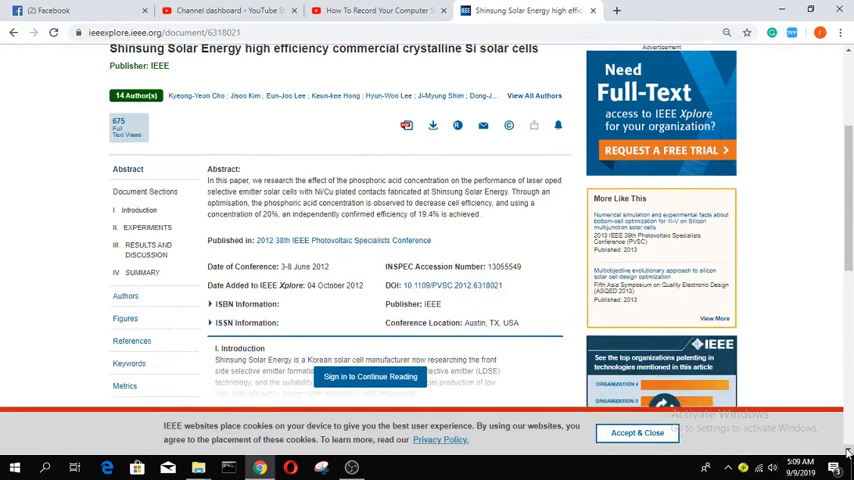
pyautogui.scroll(-3)
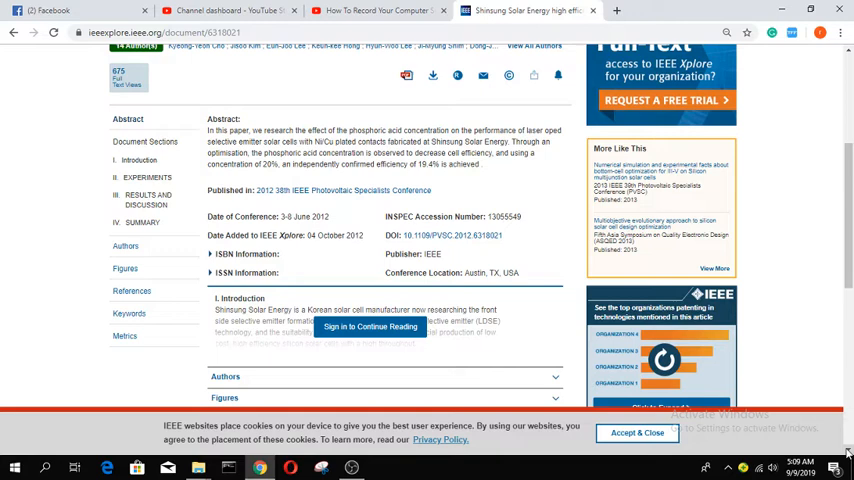
pyautogui.moveTo(372, 307)
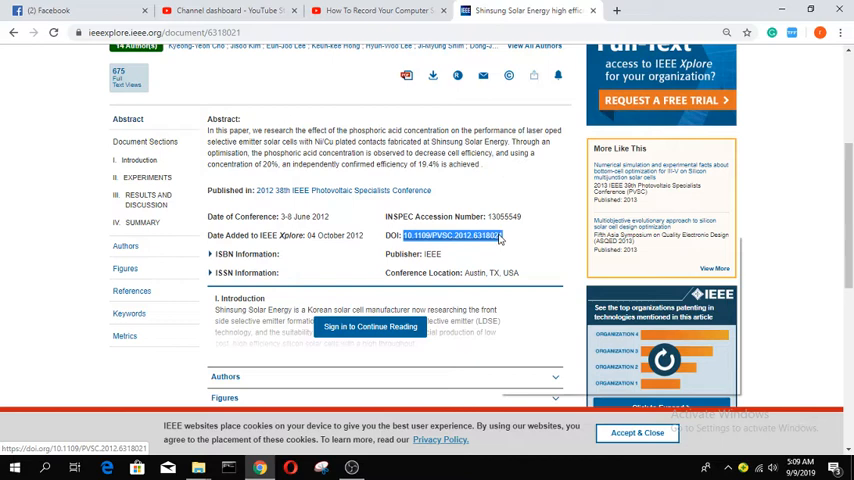
pyautogui.click(728, 10)
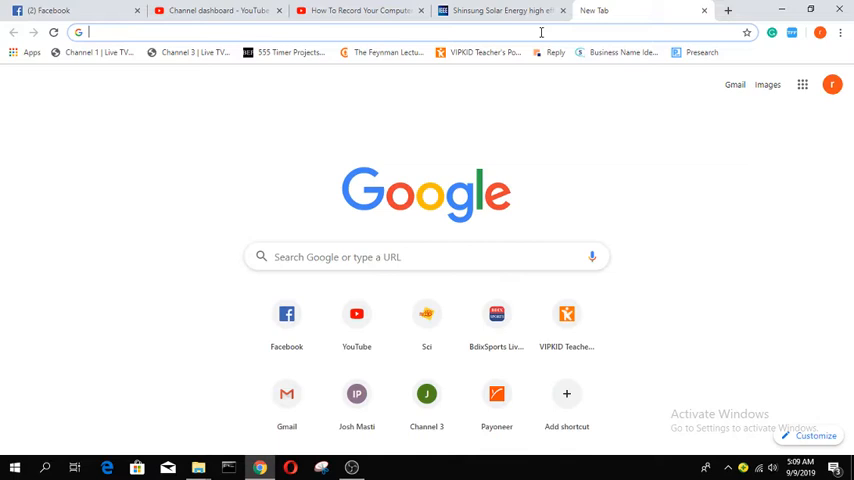
# Step: Load sci-hub.tw and bring up paste options in its URL/DOI search box
pyautogui.write('sci-hub.tw')
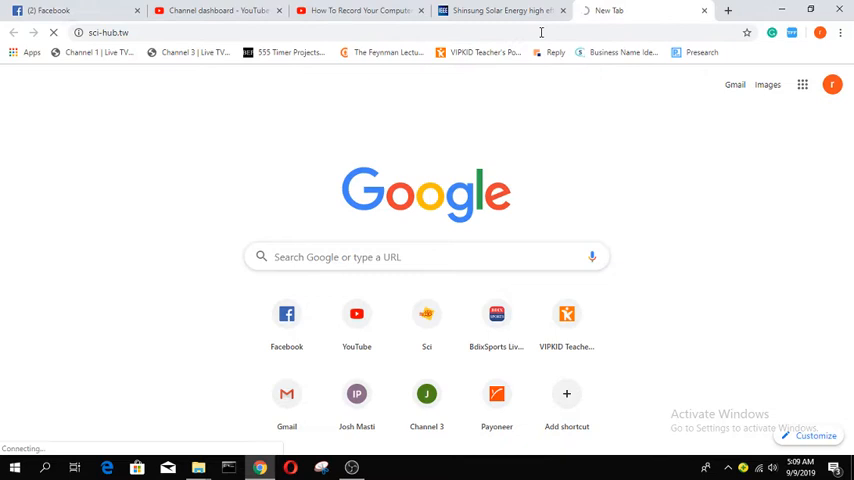
pyautogui.rightClick(460, 301)
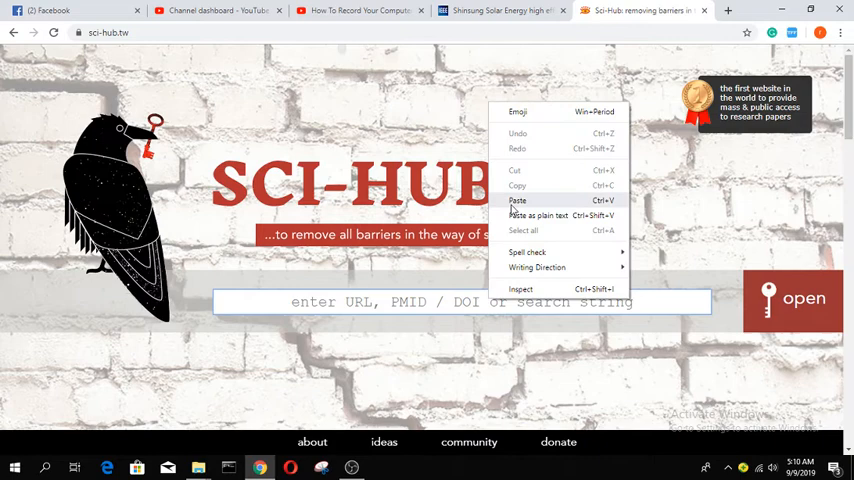
# Step: Paste the DOI into Sci-Hub and submit the captcha to open the paper's PDF
pyautogui.click(518, 201)
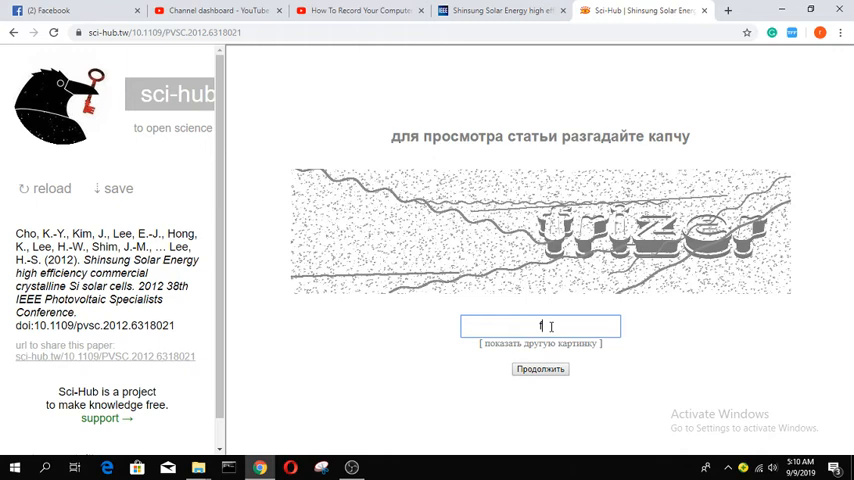
pyautogui.click(540, 369)
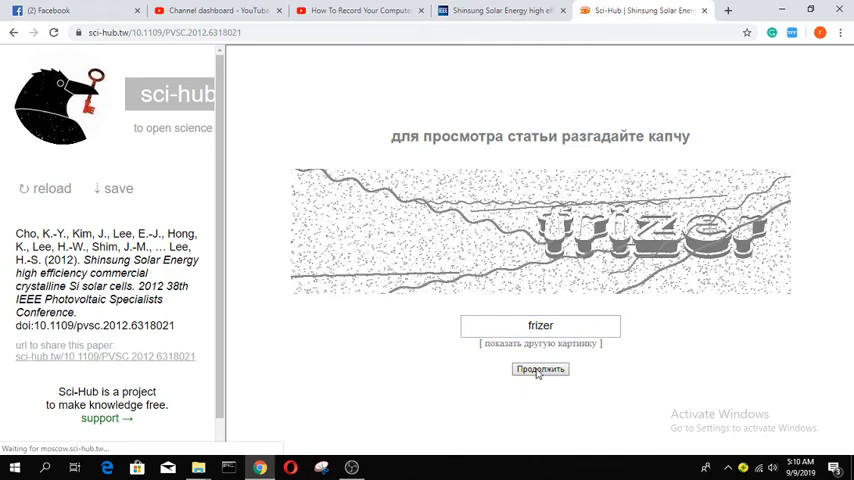
pyautogui.click(540, 369)
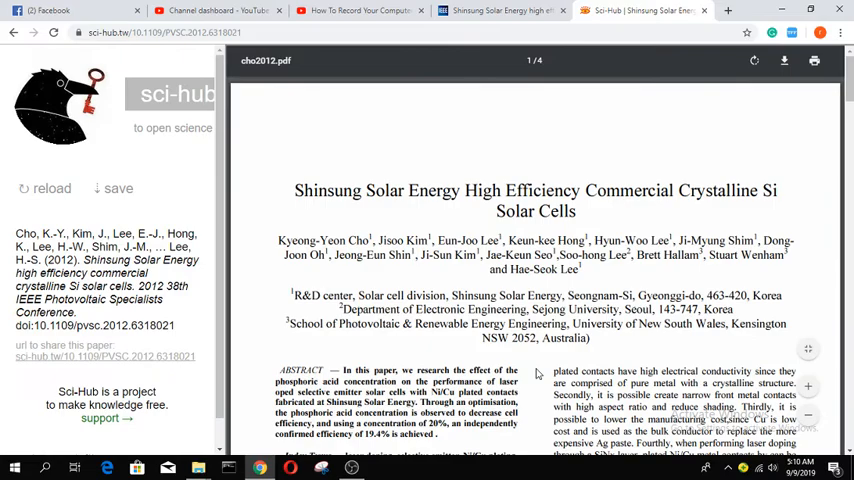
# Step: Scroll the PDF to page 3, then open its Save As download dialog
pyautogui.scroll(-3)
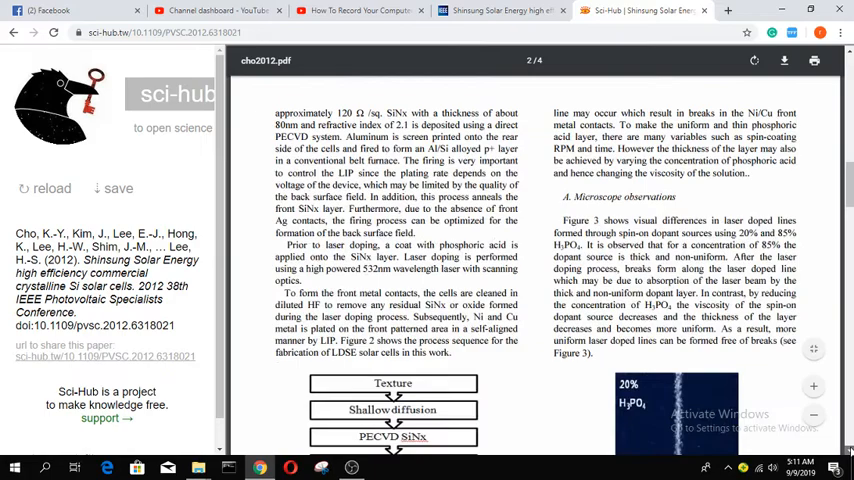
pyautogui.scroll(-3)
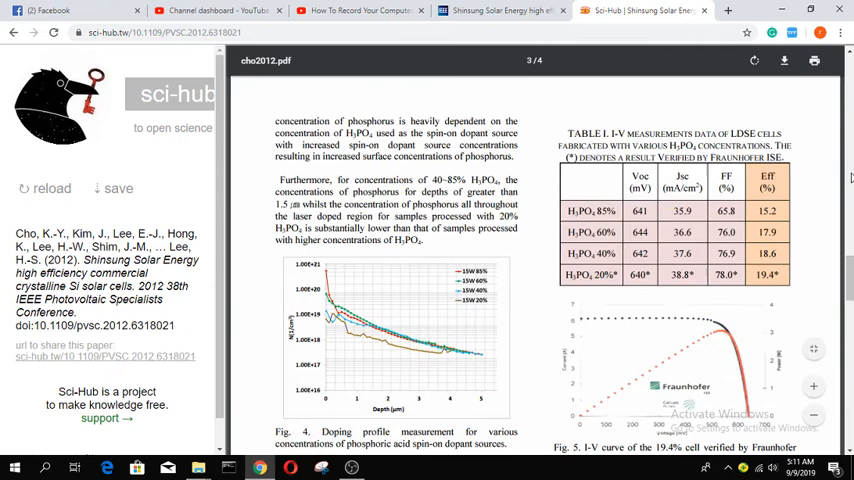
pyautogui.click(784, 61)
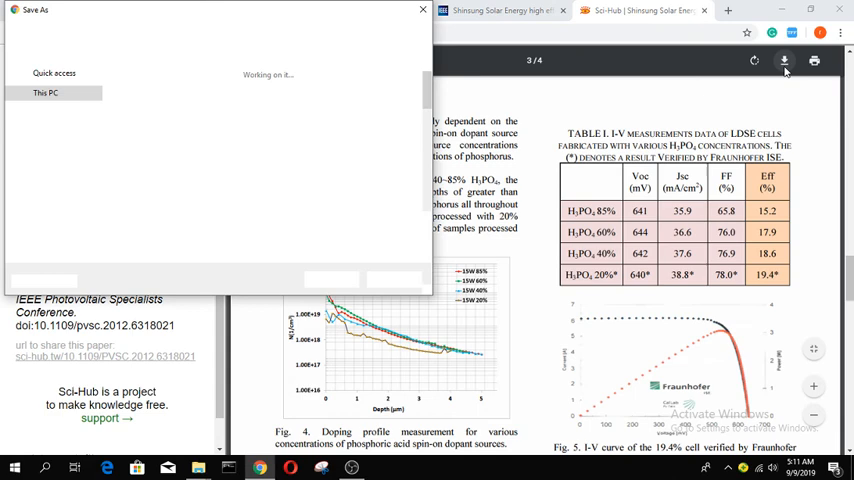